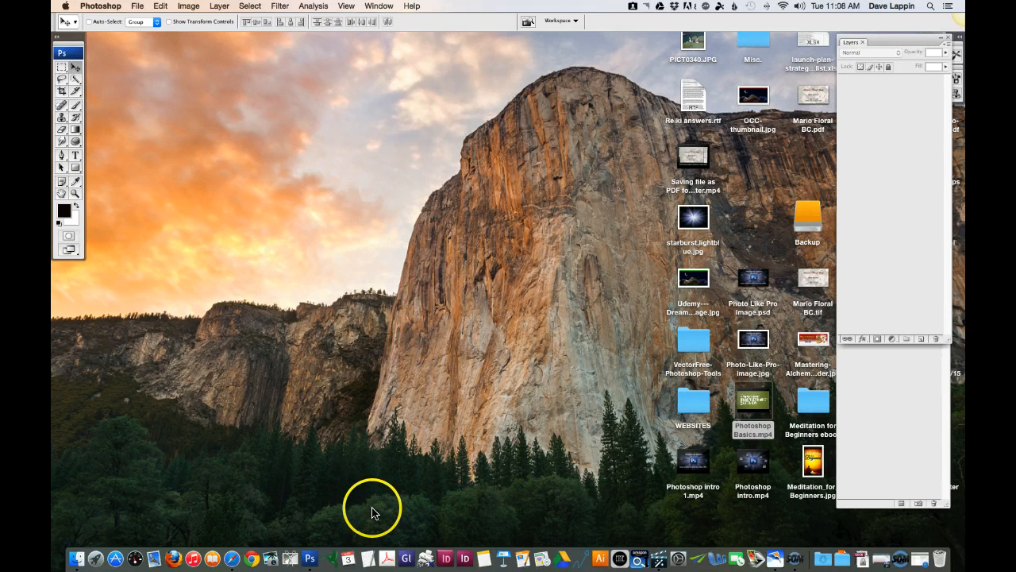
mouse_move(366, 412)
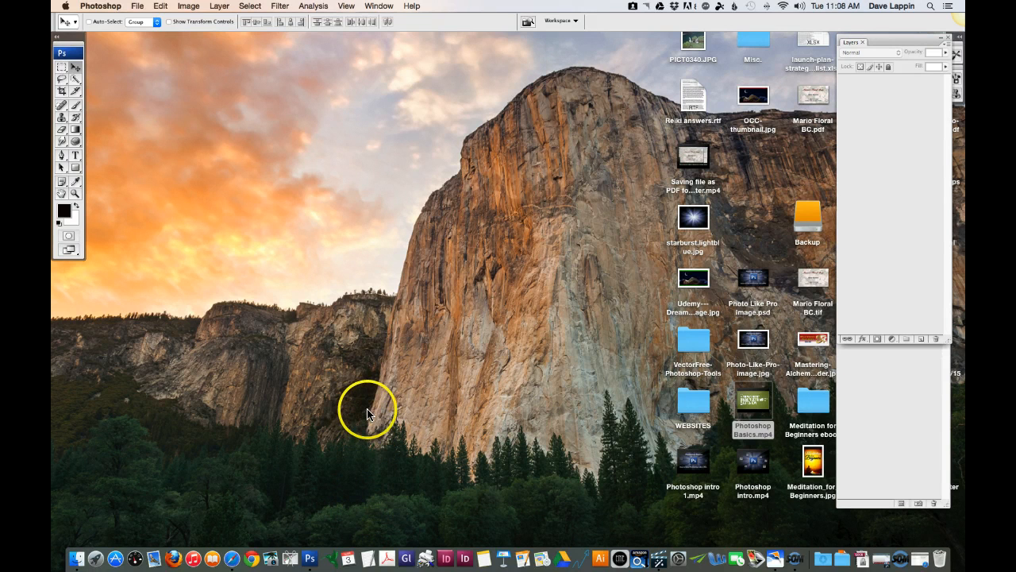
mouse_move(171, 49)
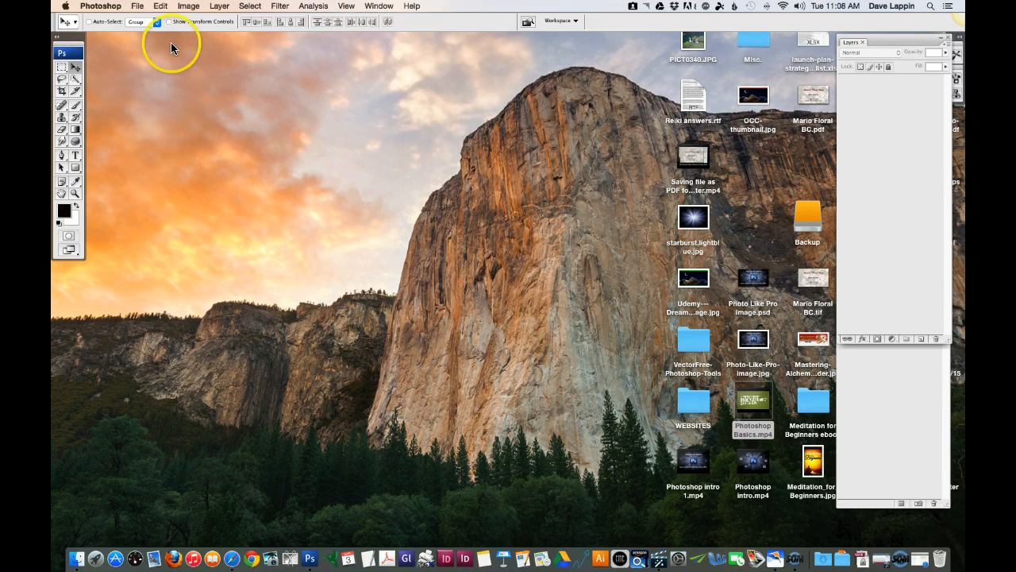
mouse_move(419, 26)
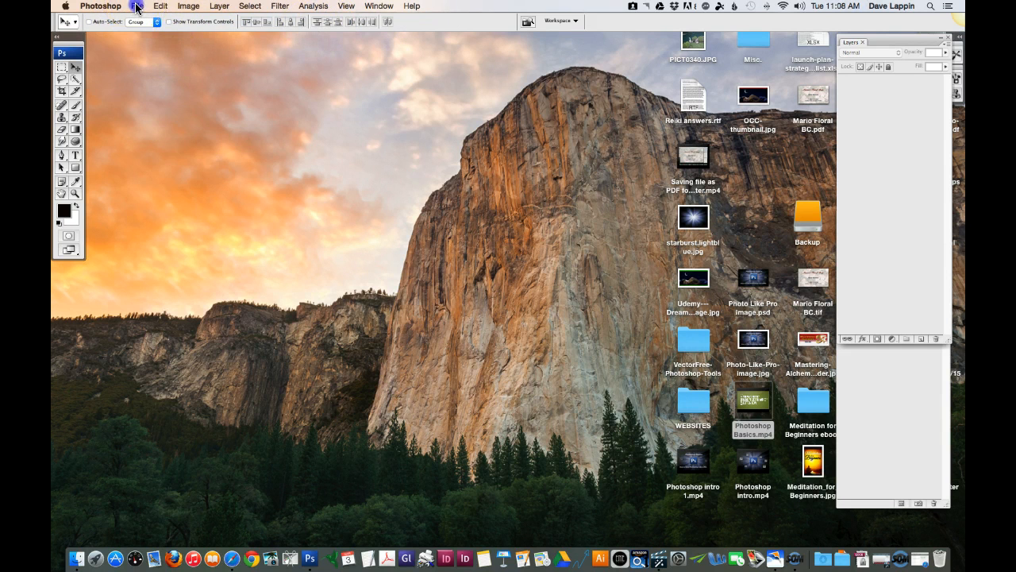
- Browse the File menu and its Automate submenu, then move to the Edit menu
click(136, 6)
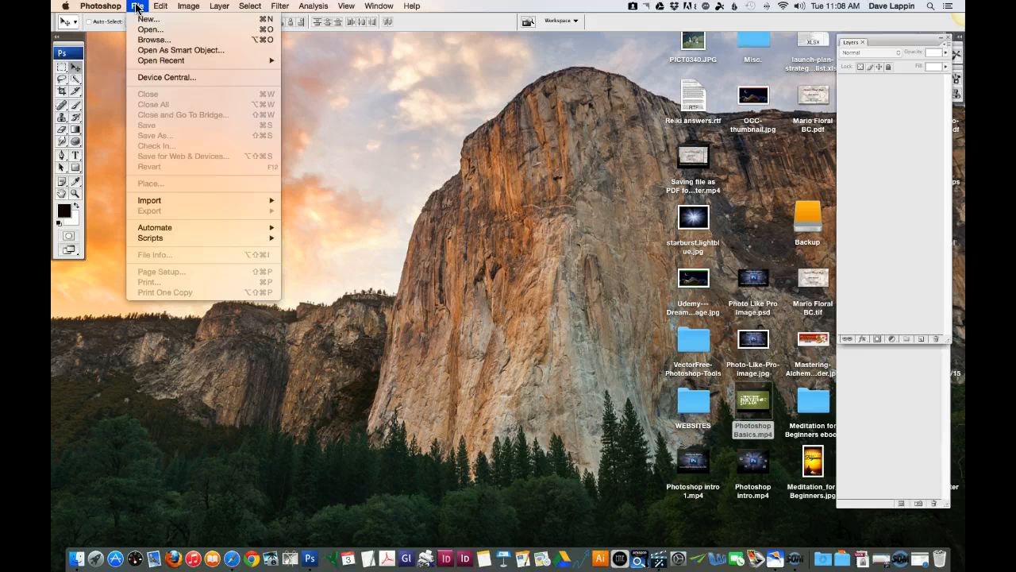
mouse_move(149, 19)
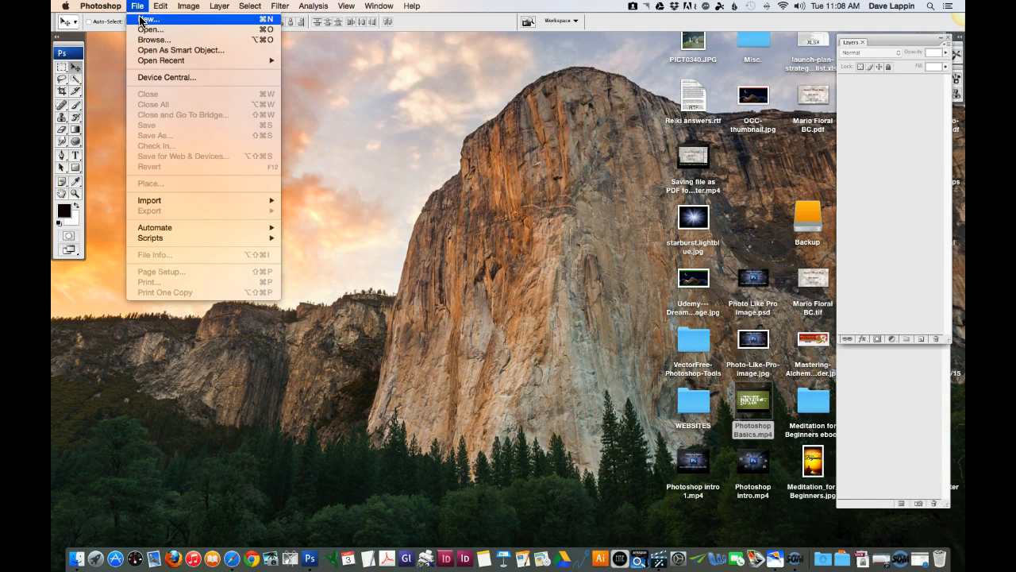
mouse_move(151, 28)
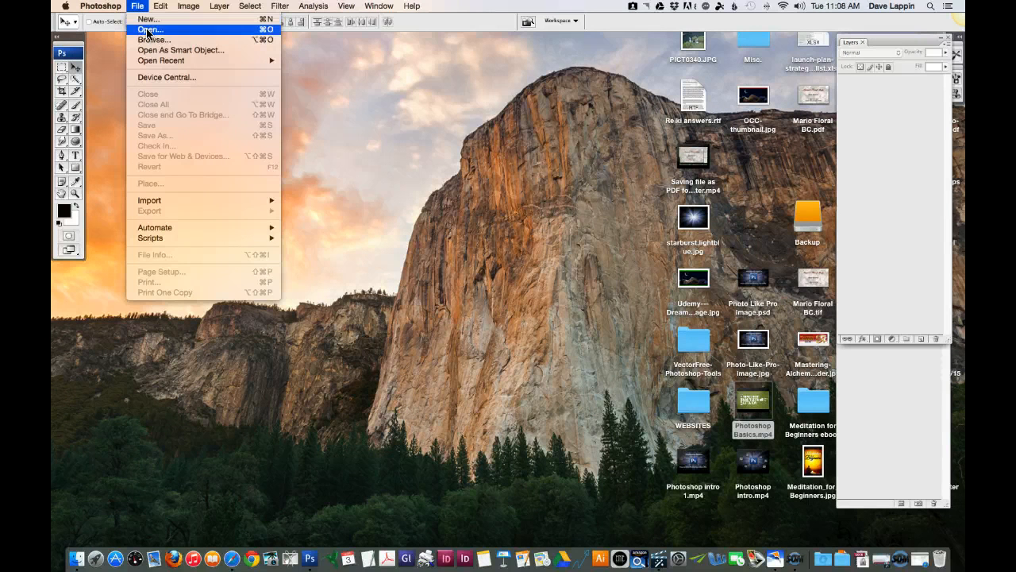
mouse_move(155, 40)
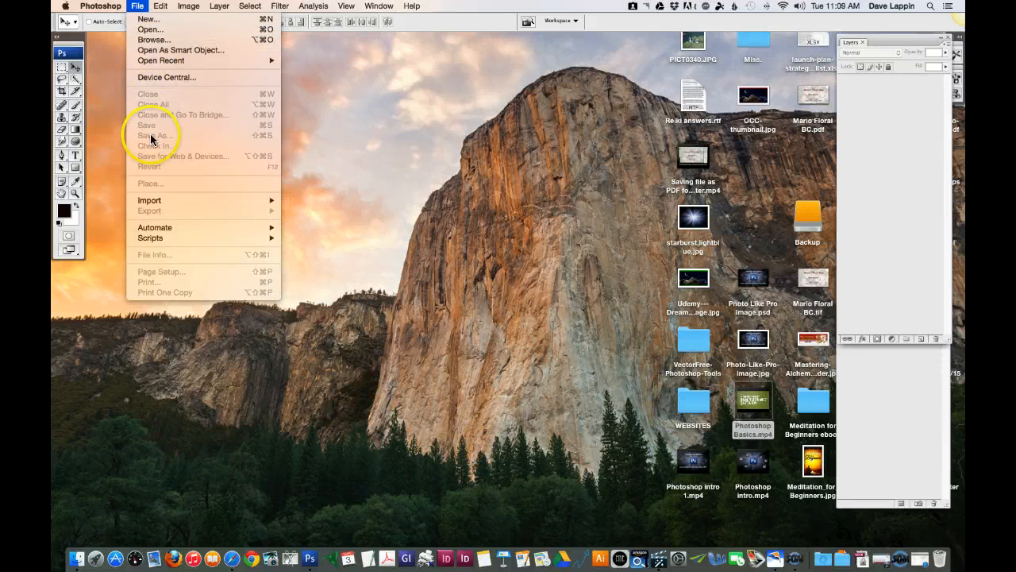
mouse_move(149, 200)
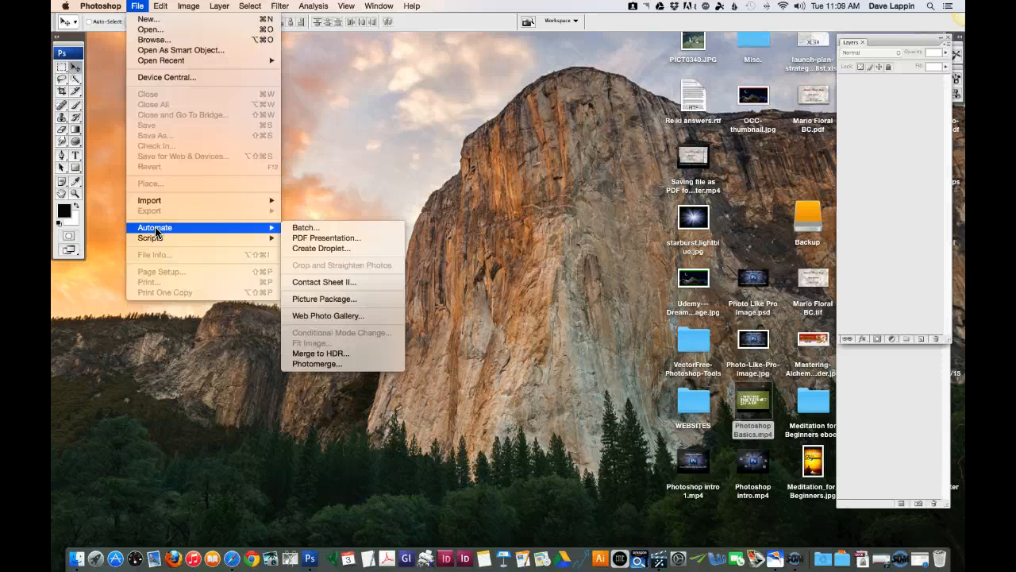
click(162, 6)
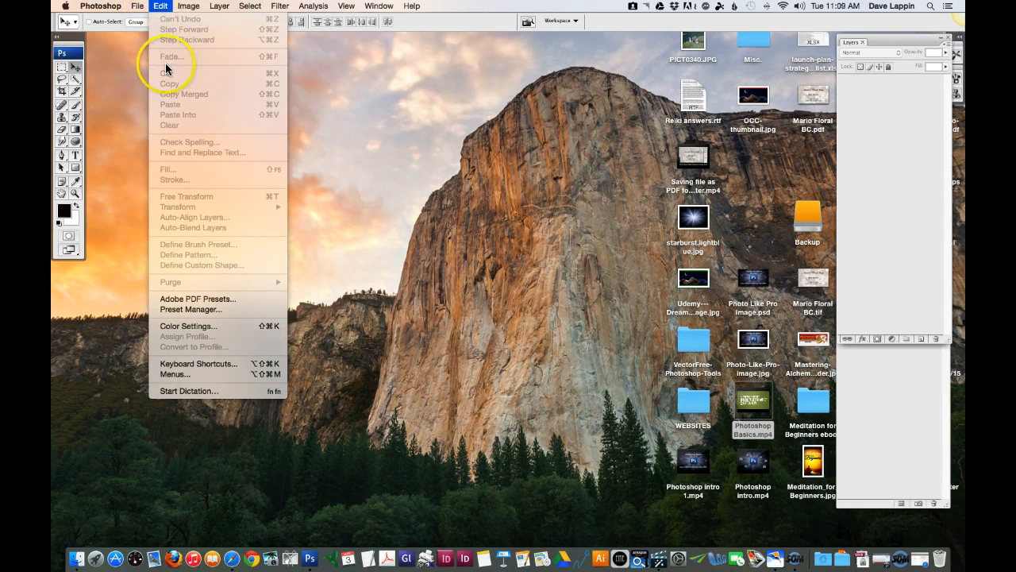
mouse_move(197, 130)
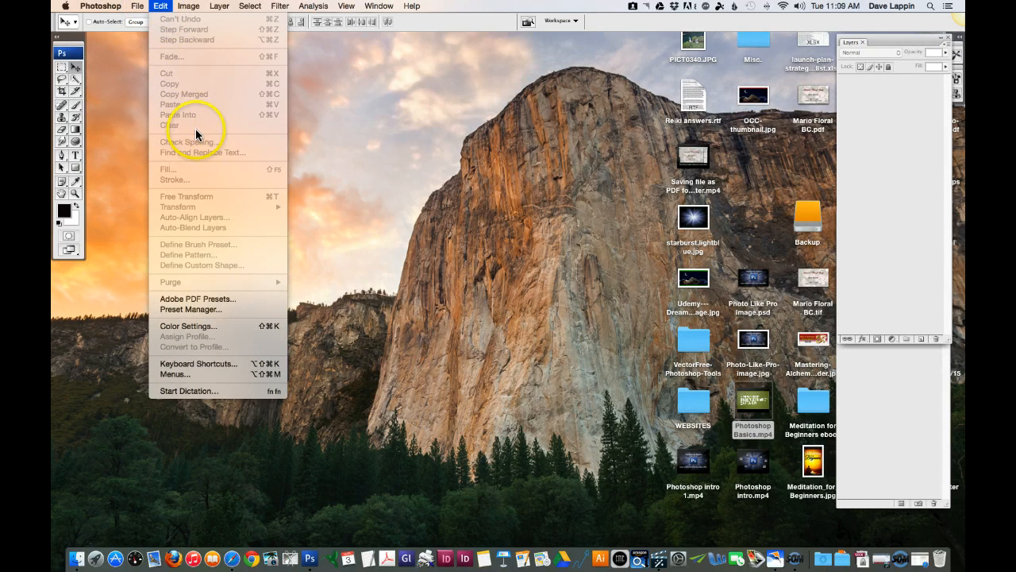
mouse_move(203, 173)
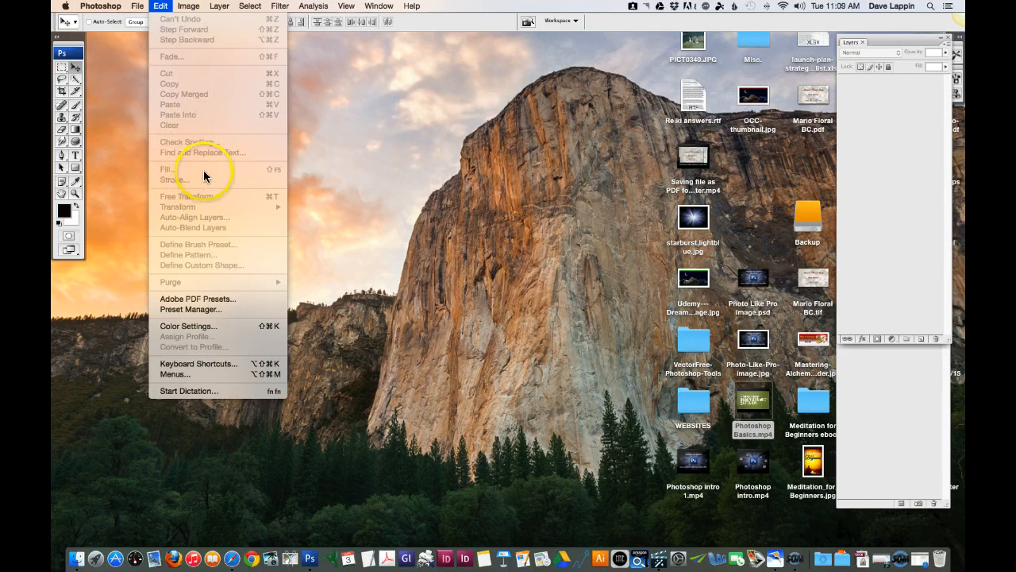
- Leave the Edit commands and show the Image menu's adjustment and sizing commands
click(189, 6)
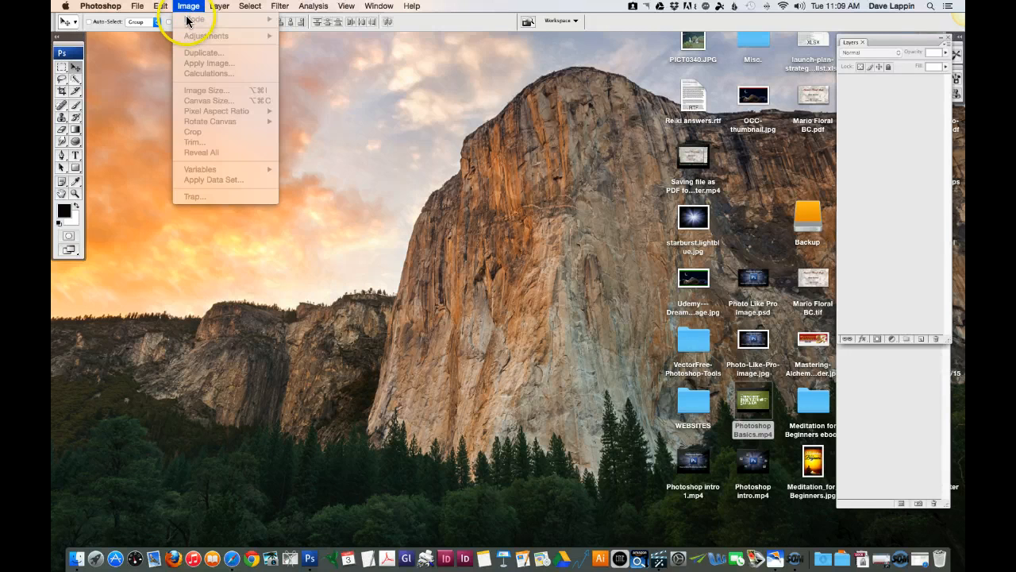
mouse_move(192, 41)
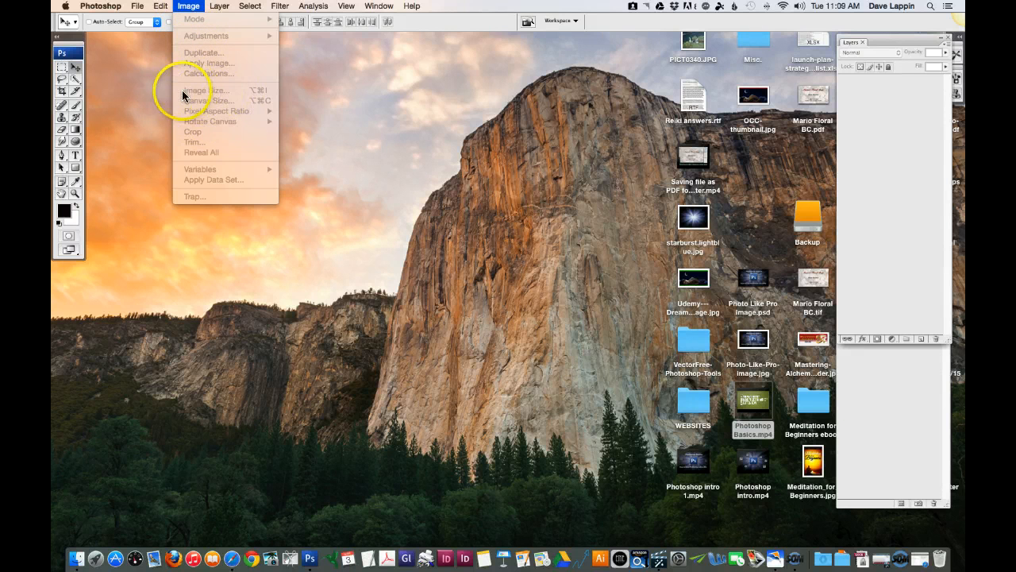
mouse_move(246, 105)
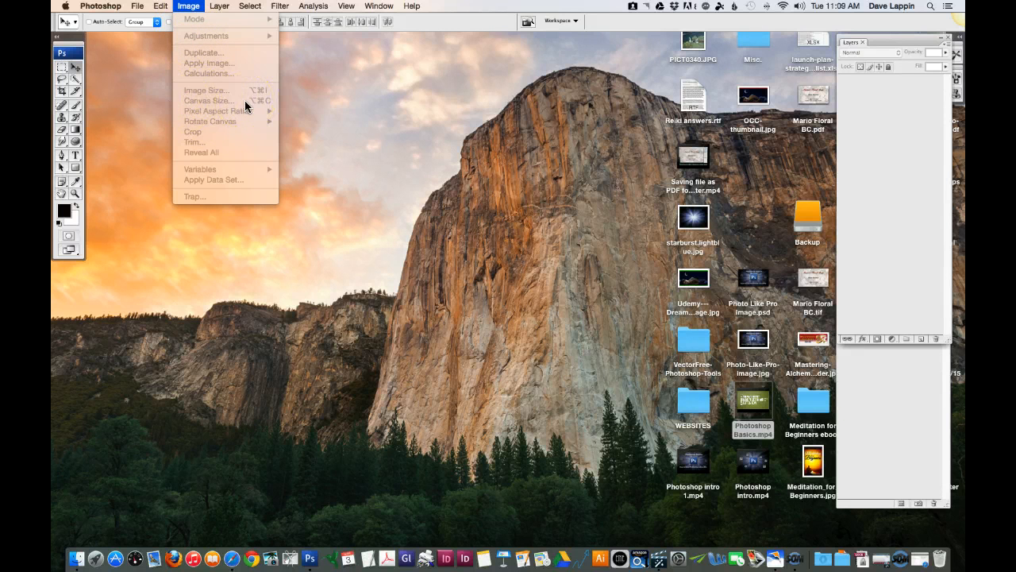
- Leave the Image commands and show the Layer menu's creation and masking commands
click(219, 7)
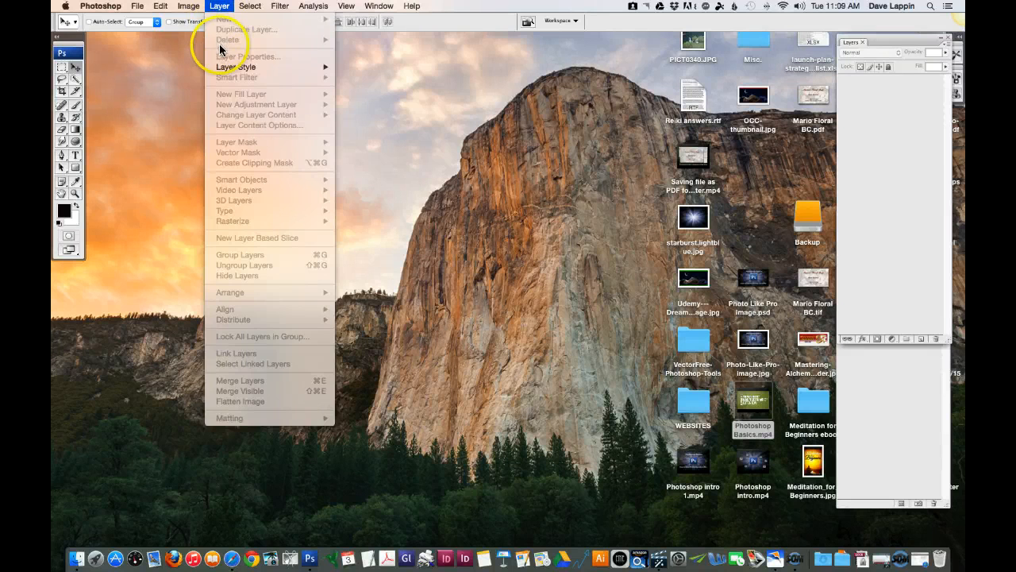
- Show the Select menu, then the Filter menu with its filter categories
click(251, 6)
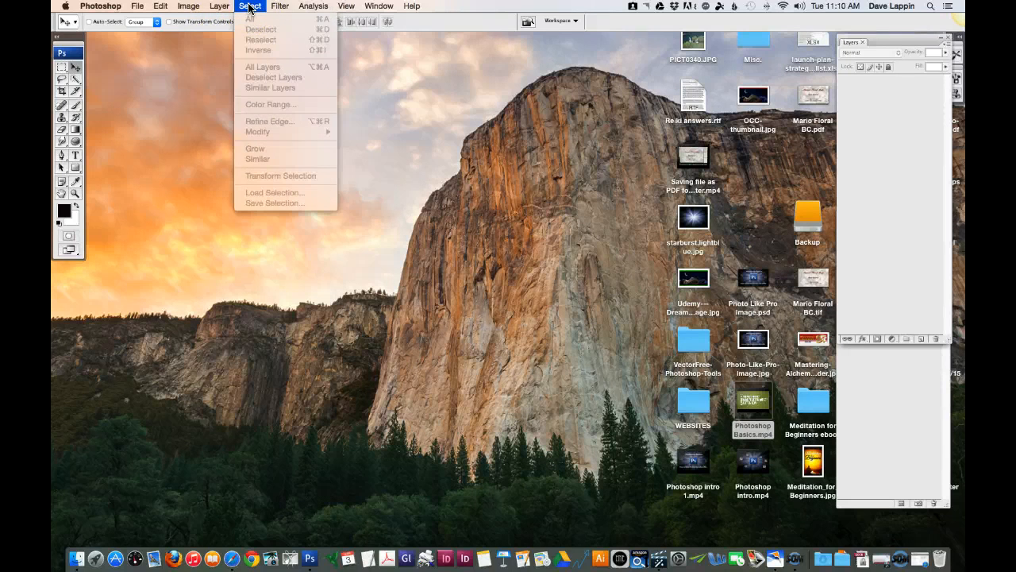
click(280, 6)
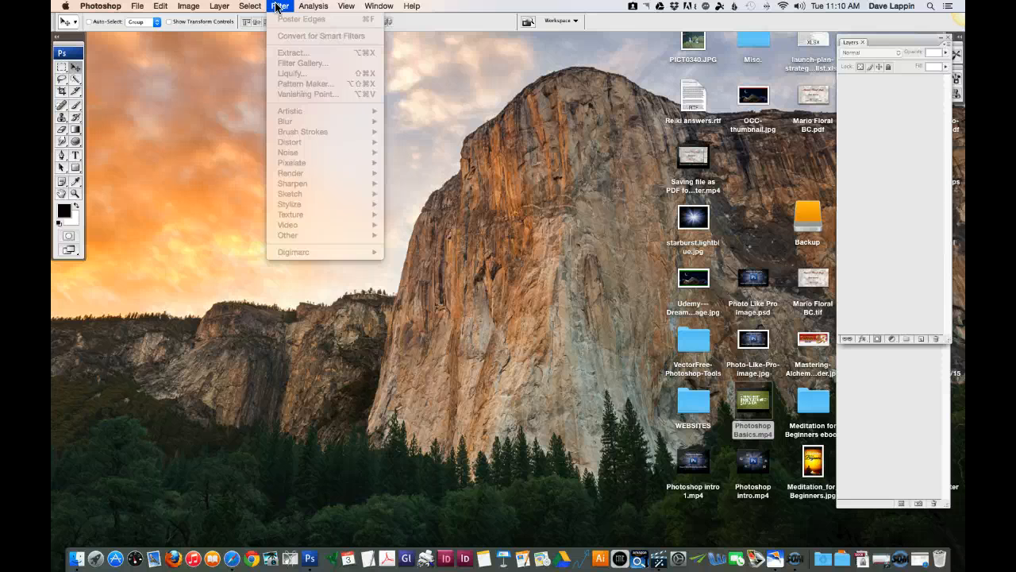
click(315, 6)
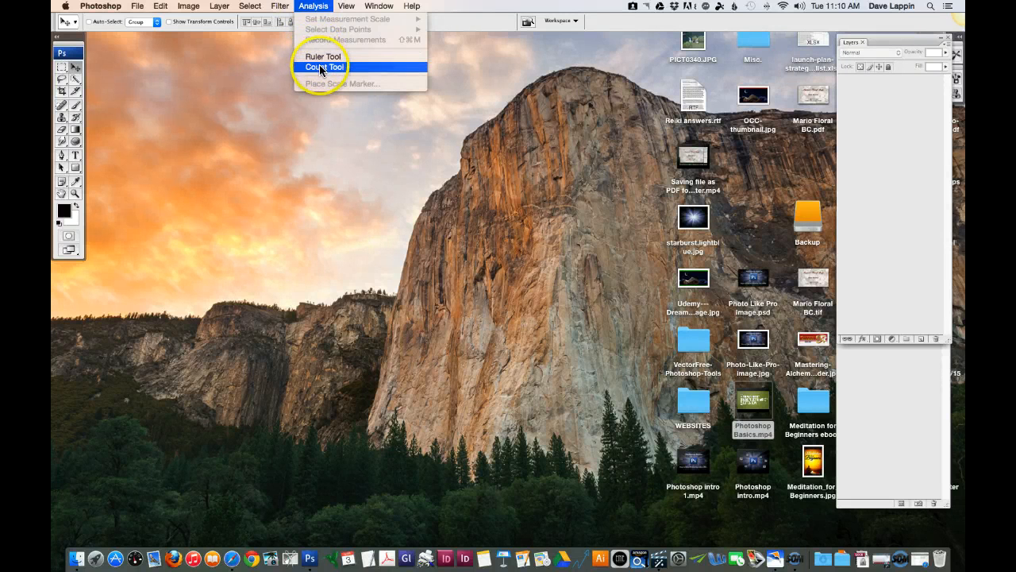
click(346, 7)
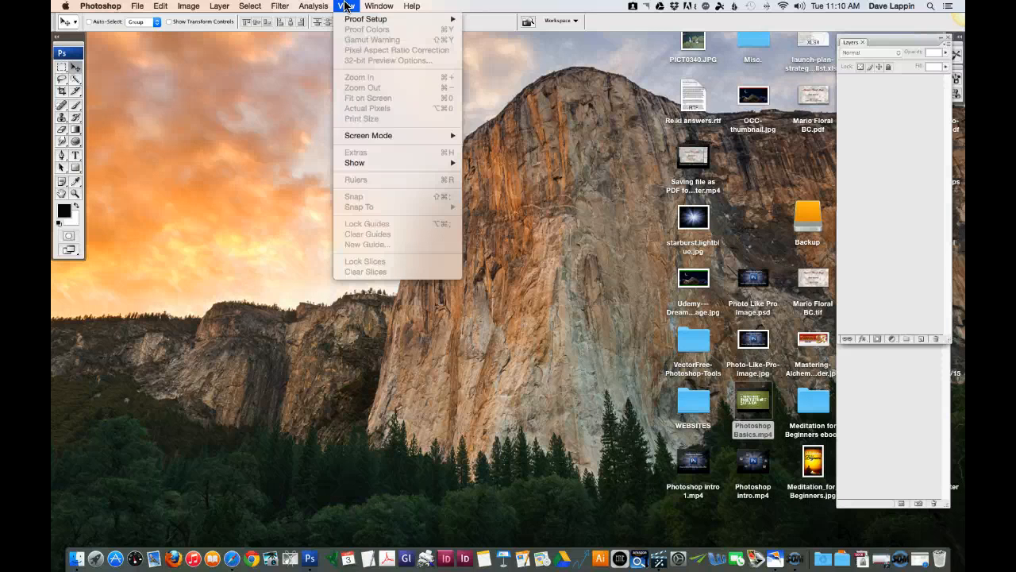
click(377, 6)
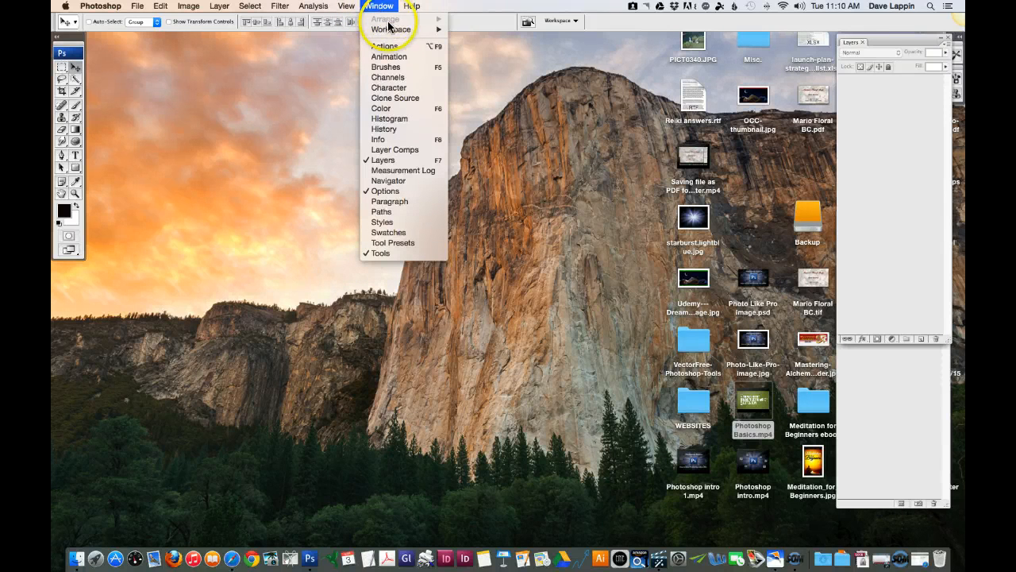
mouse_move(387, 58)
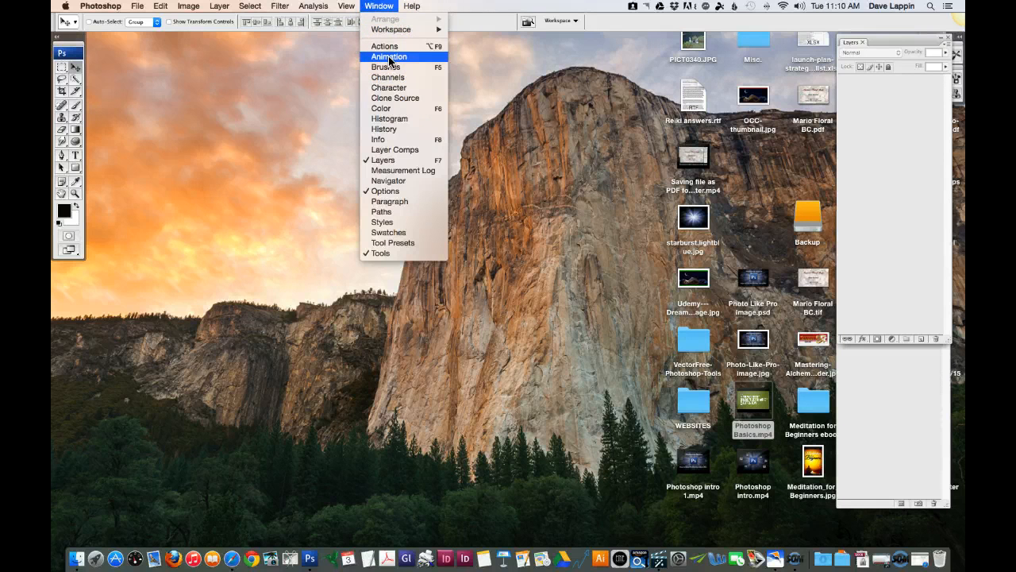
mouse_move(389, 66)
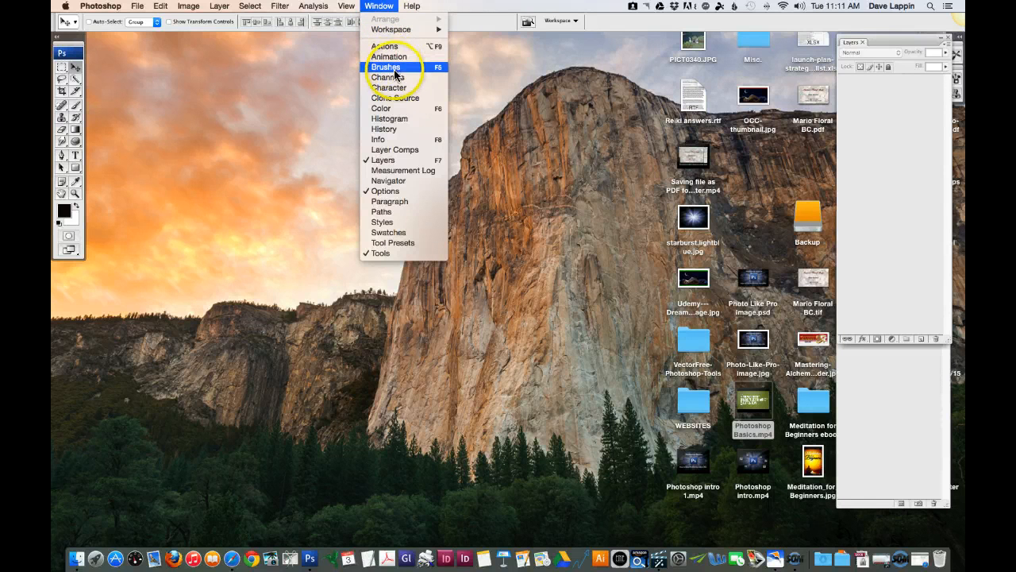
mouse_move(389, 87)
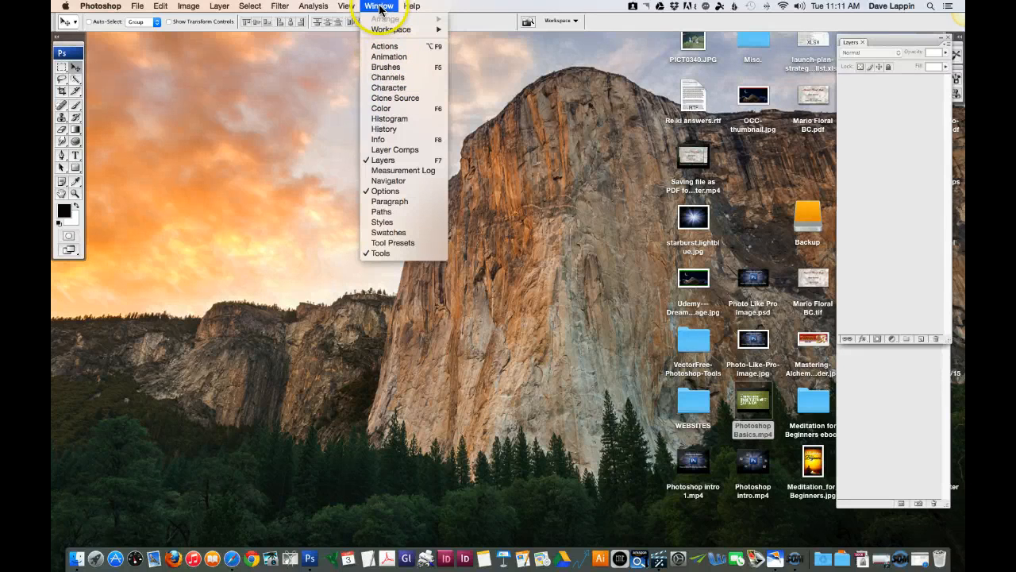
mouse_move(391, 241)
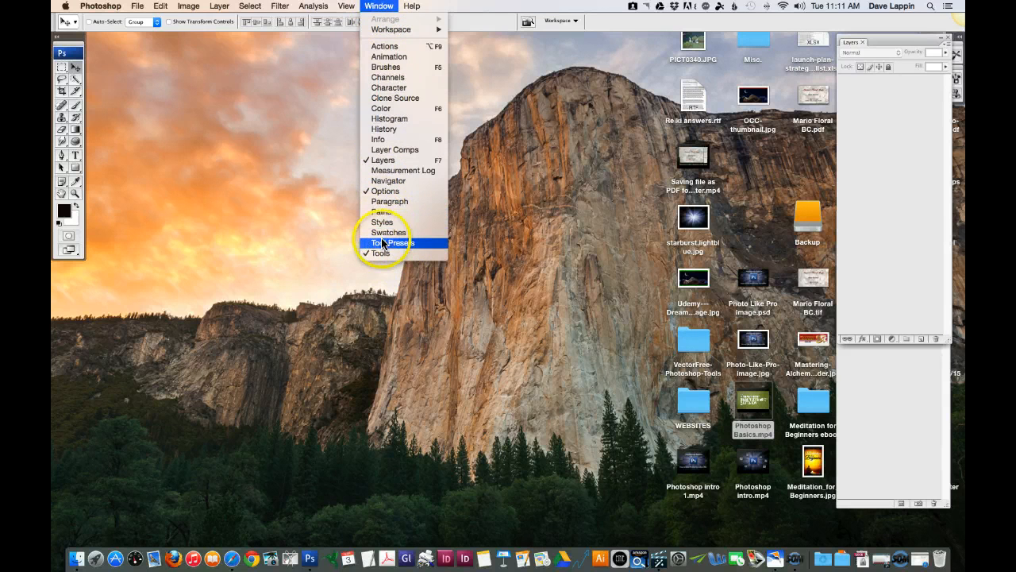
- Show the Paragraph panel and the History panel from the Window menu
click(389, 241)
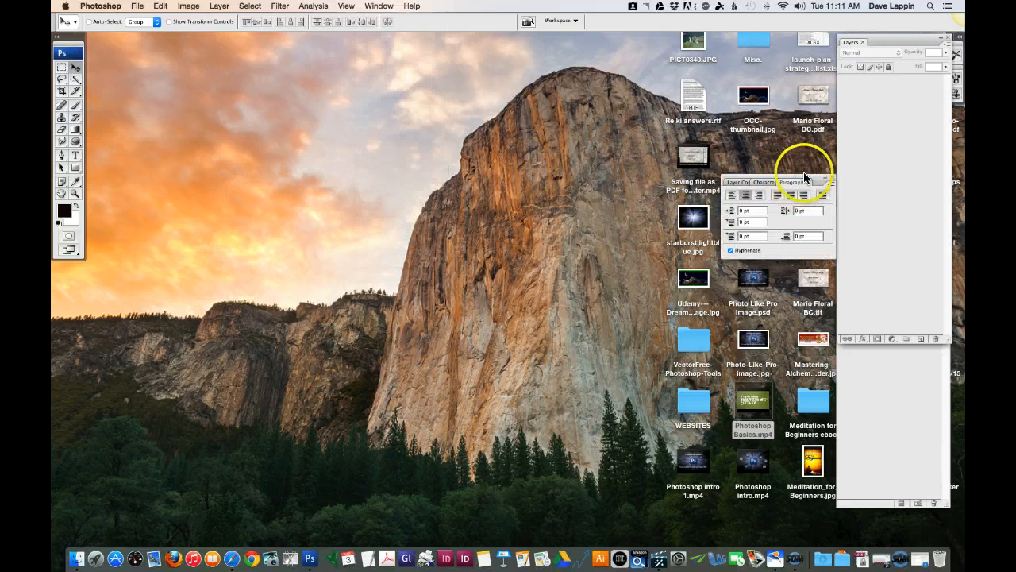
mouse_move(394, 35)
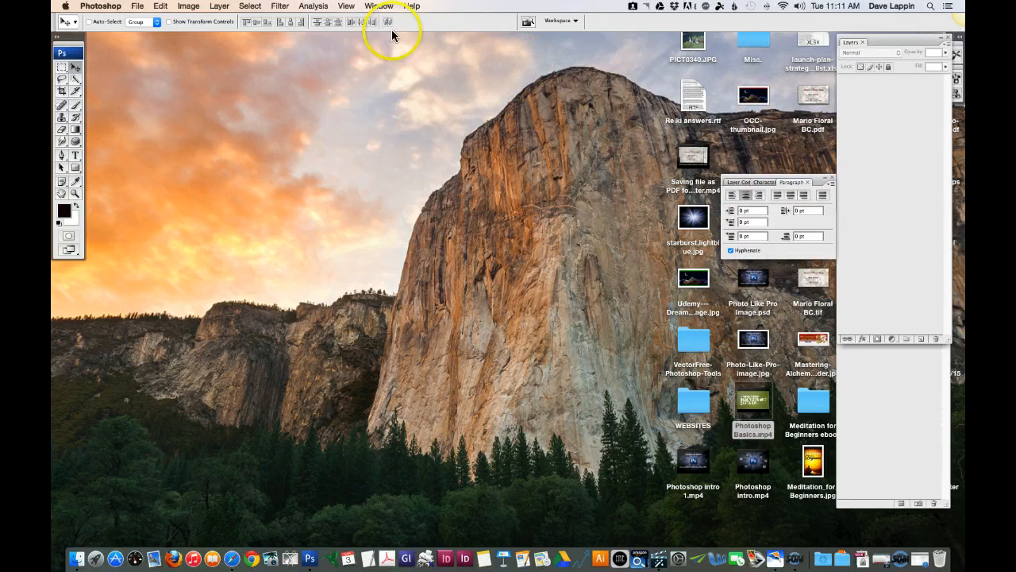
click(378, 7)
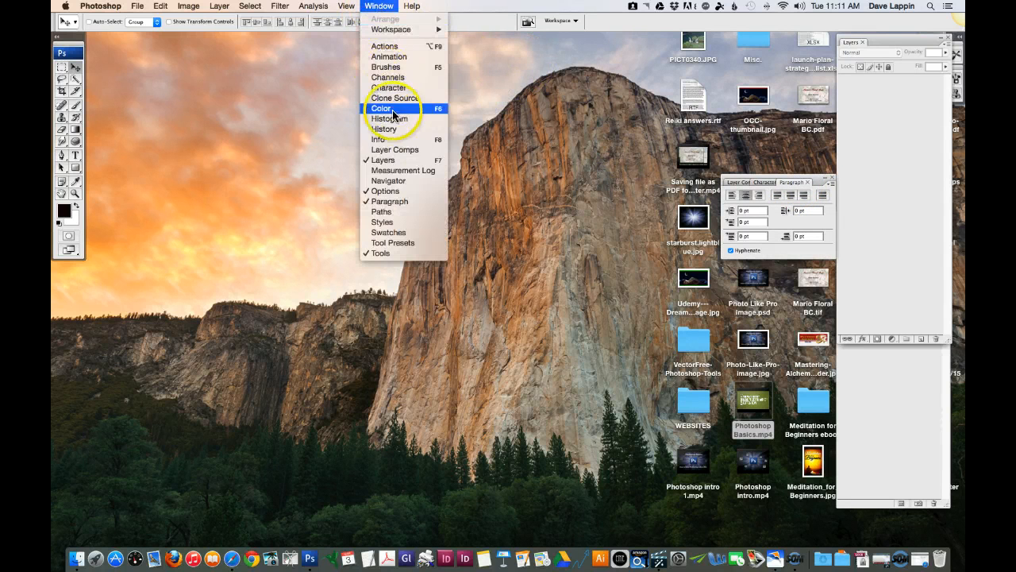
mouse_move(387, 129)
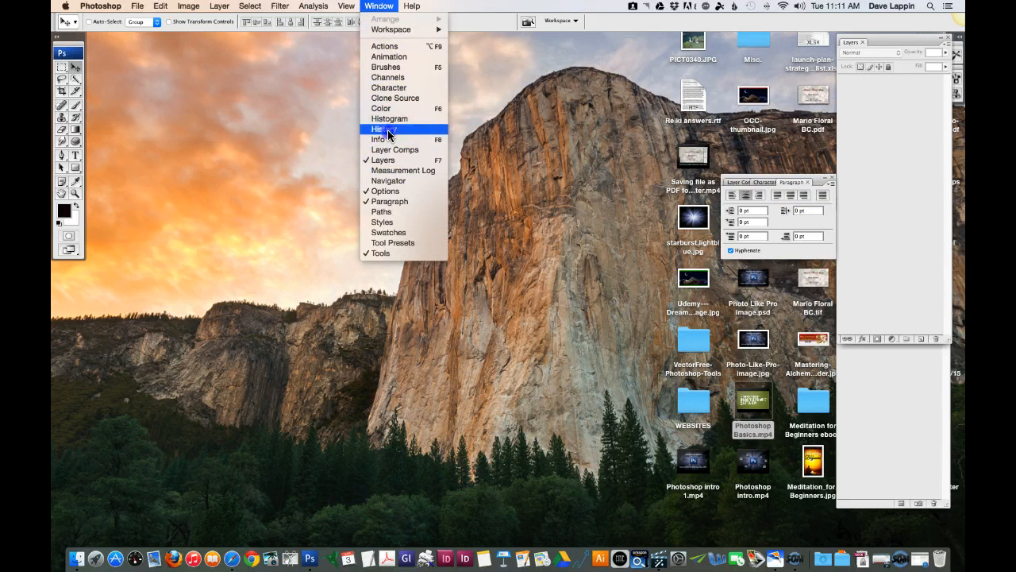
click(390, 129)
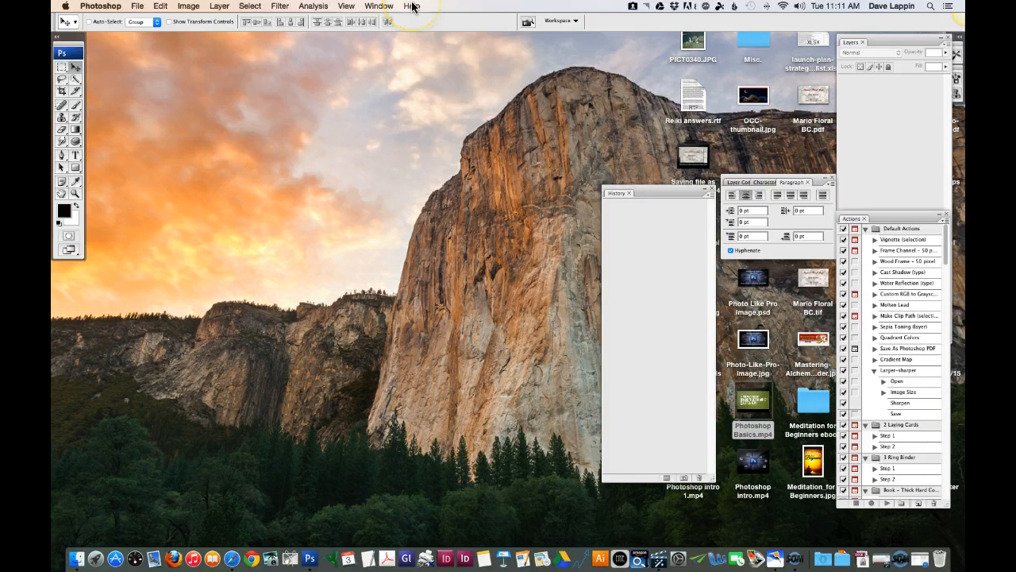
click(409, 7)
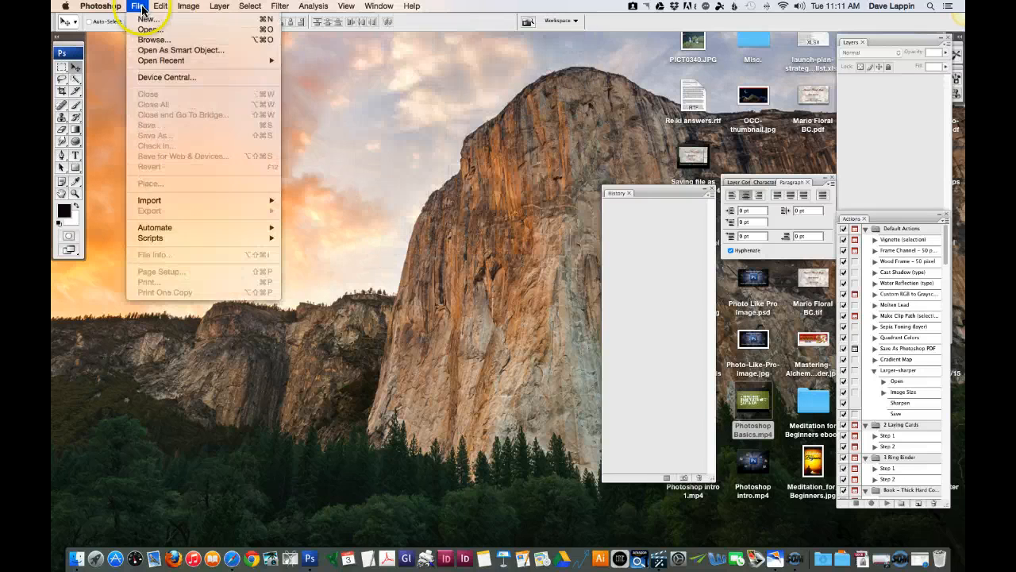
click(413, 6)
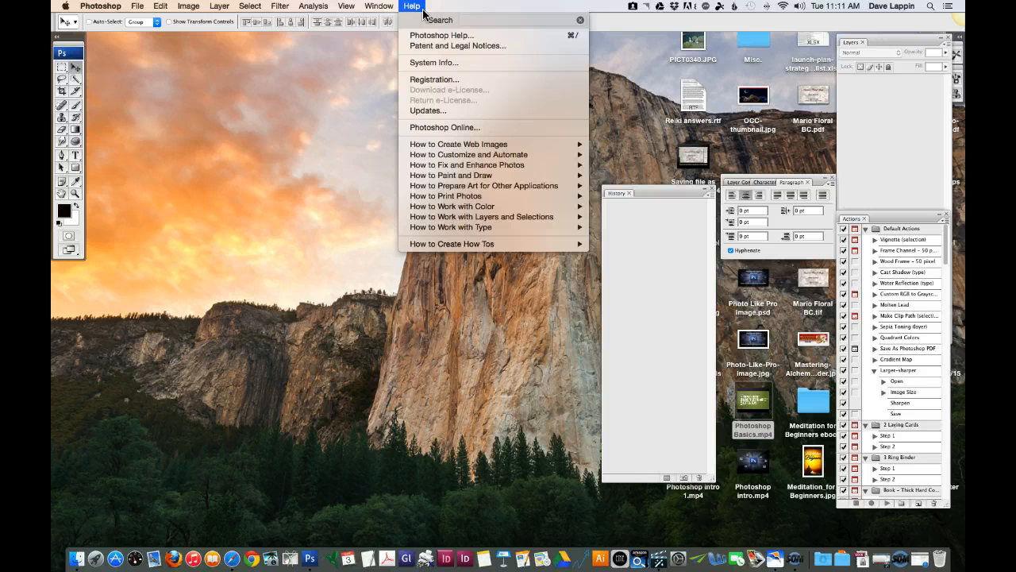
click(101, 7)
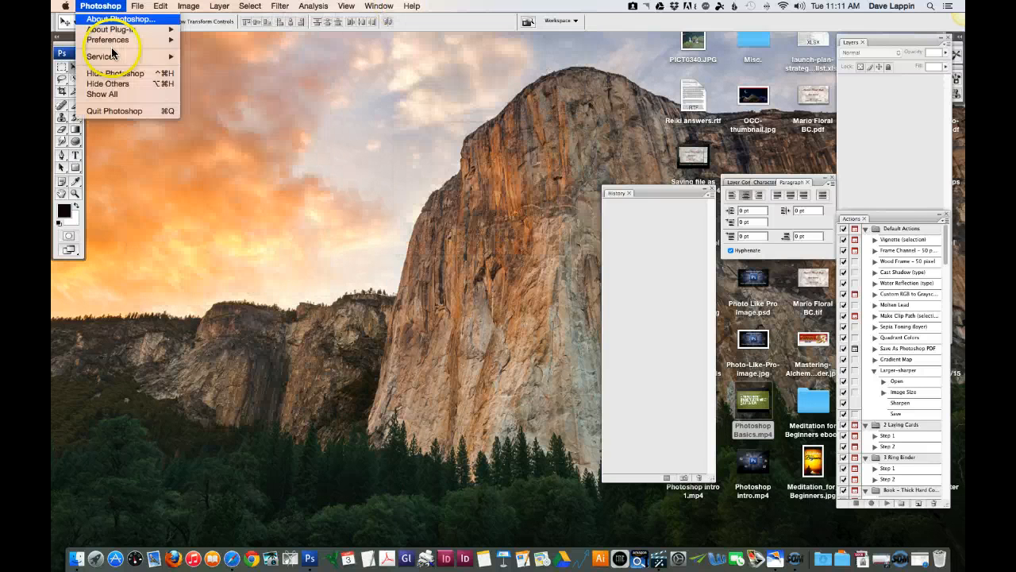